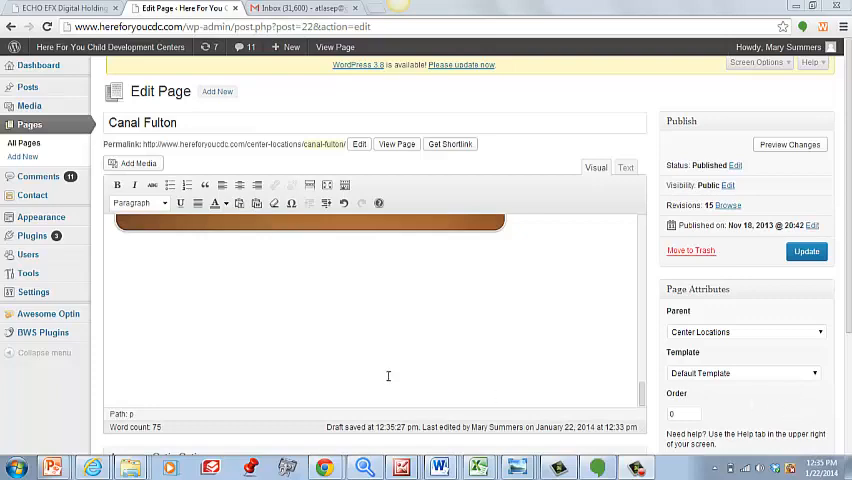
# Type a placeholder bio below Miss Ashley's card: TEACHER NAME, Founder and filler lines of 'asdf' text.
pyautogui.scroll(-3)
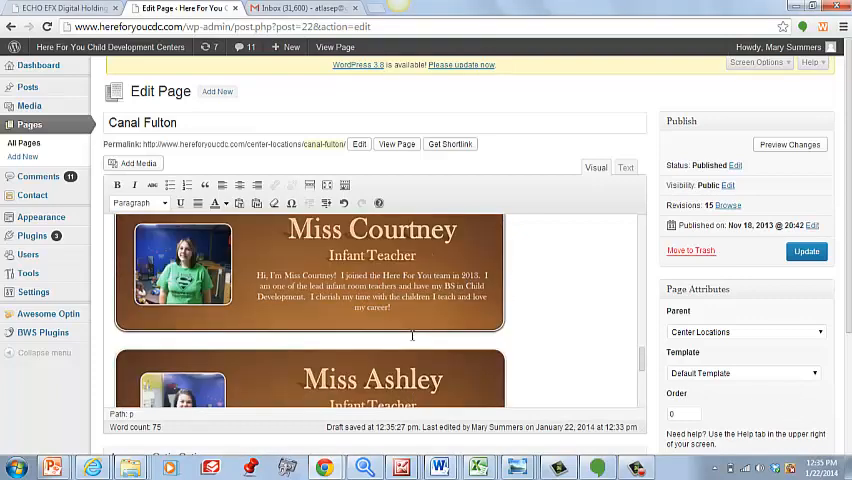
pyautogui.scroll(-3)
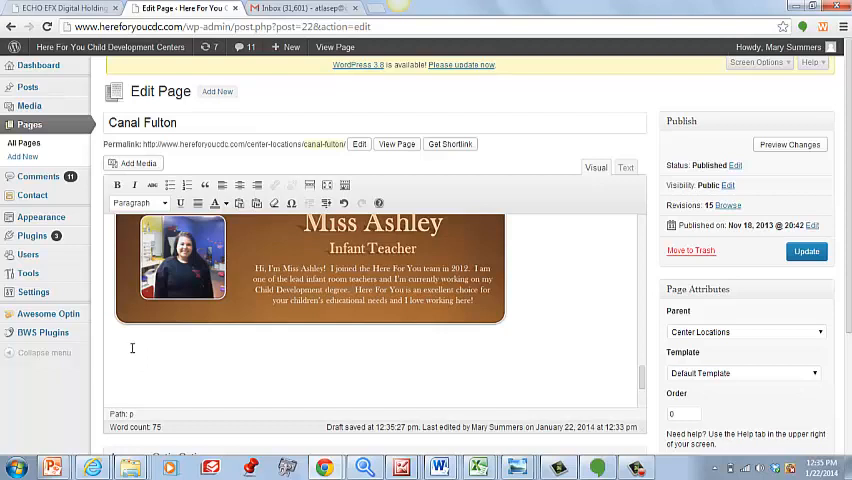
pyautogui.write('TEACHER NAME')
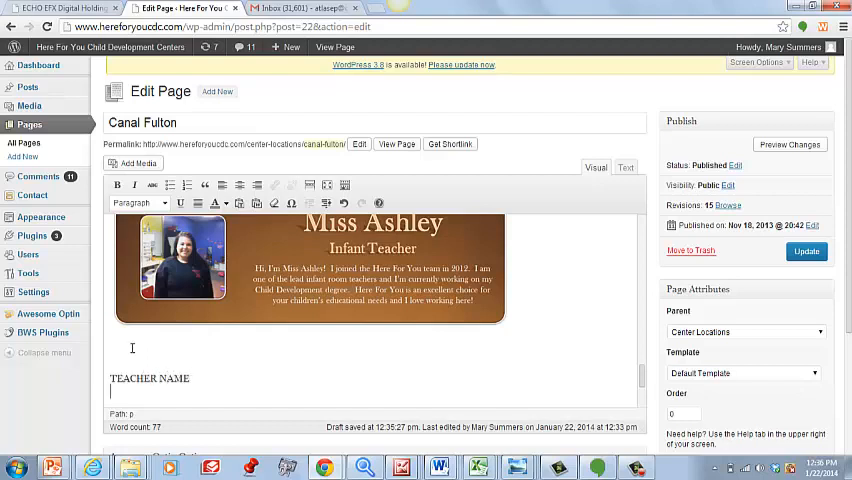
pyautogui.write('Founder')
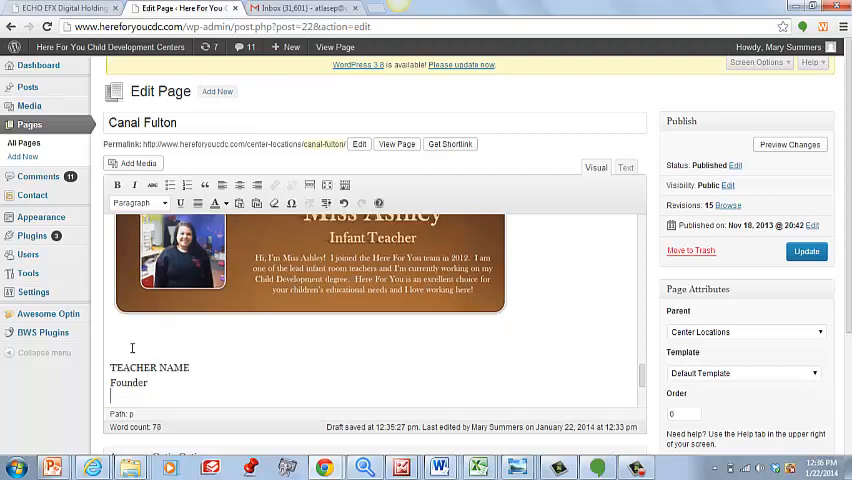
pyautogui.write('asdfadfasdfasdfasdf')
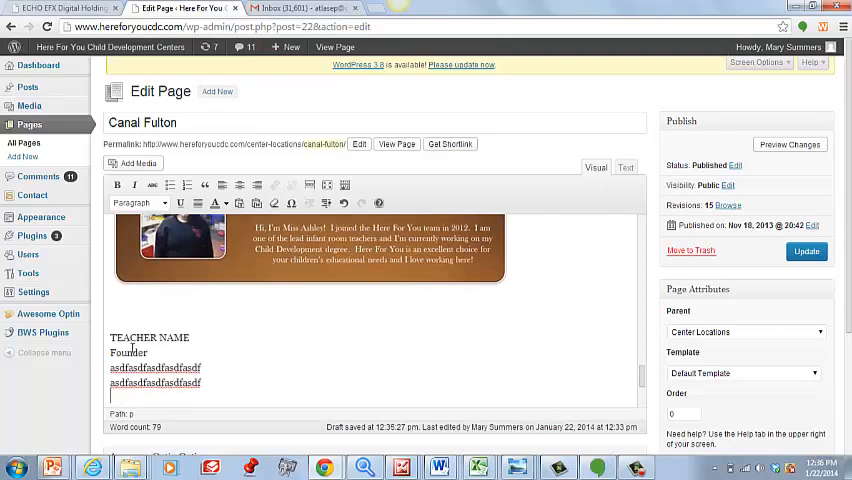
pyautogui.write('asdfasdfasdf asdf')
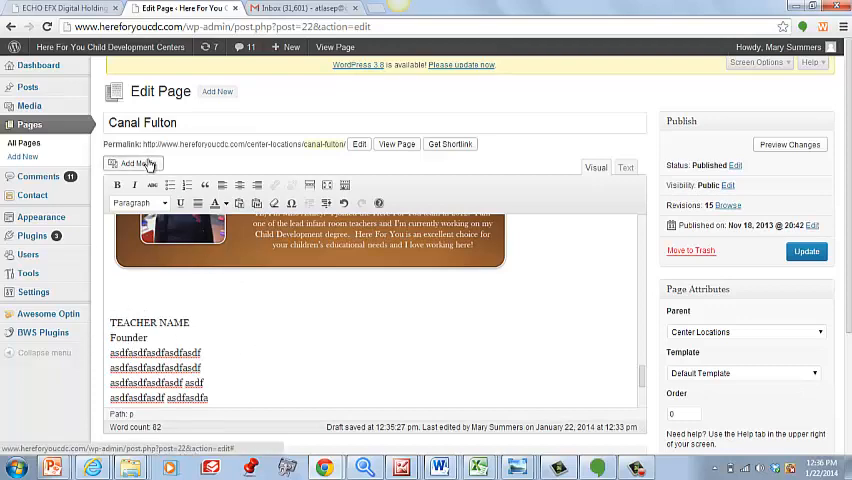
# Insert the woman's portrait photo from the Media Library, left-aligned at Medium size, beside the bio.
pyautogui.click(136, 164)
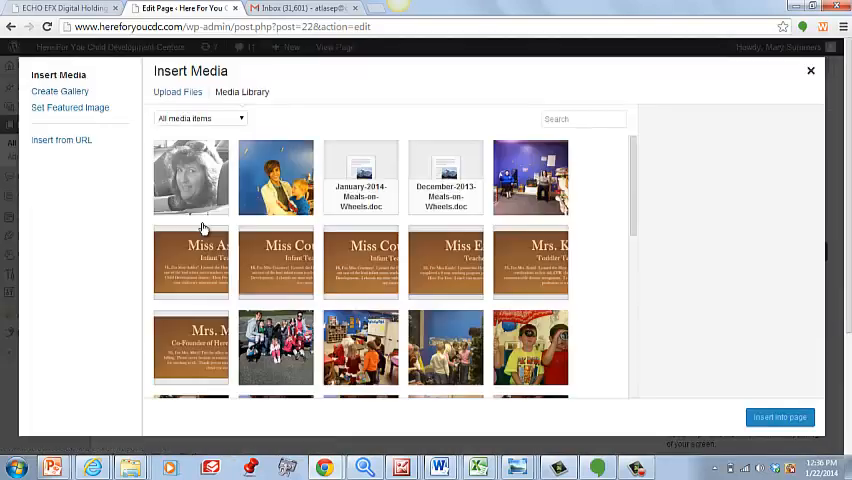
pyautogui.click(192, 178)
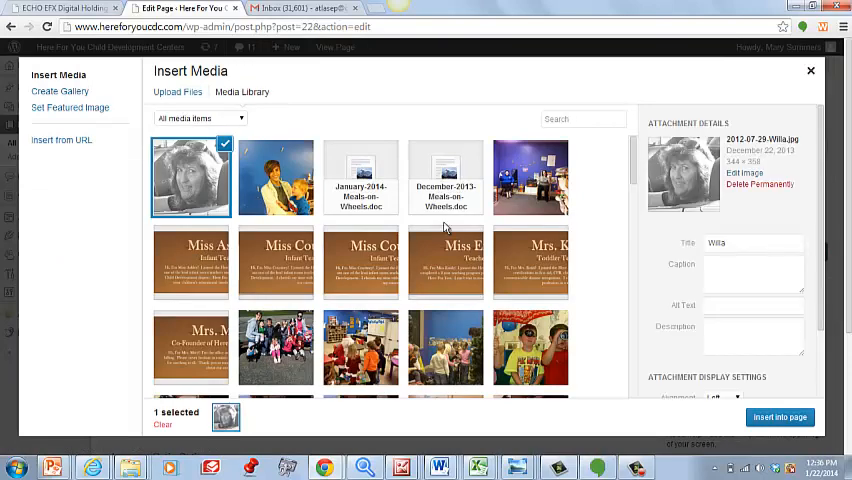
pyautogui.scroll(-3)
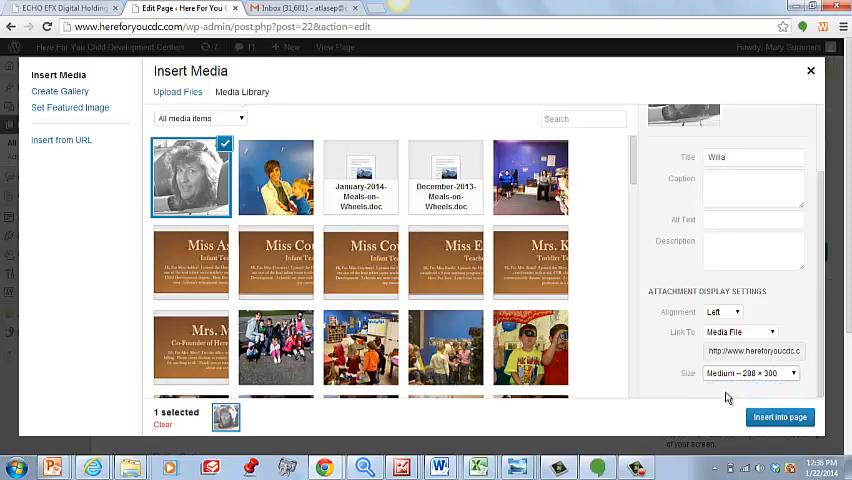
pyautogui.click(780, 416)
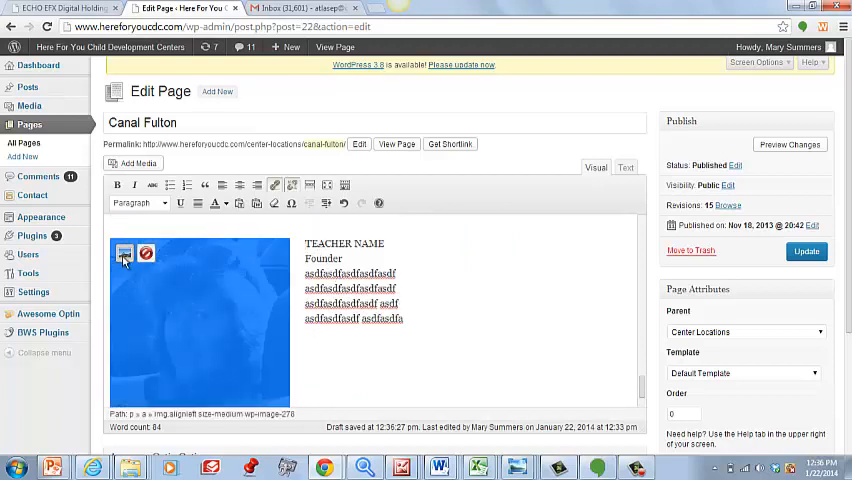
pyautogui.click(124, 252)
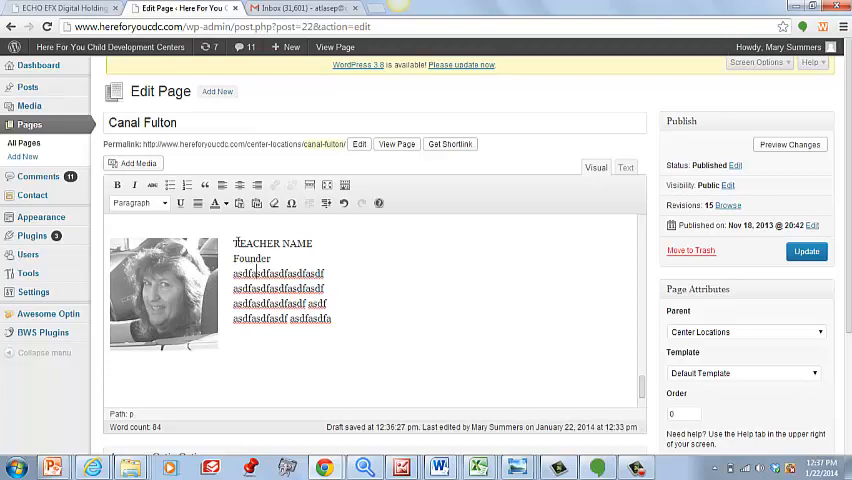
# Select the TEACHER NAME, Founder and filler lines and center-align them beside the photo.
pyautogui.moveTo(232, 244); pyautogui.dragTo(334, 318)
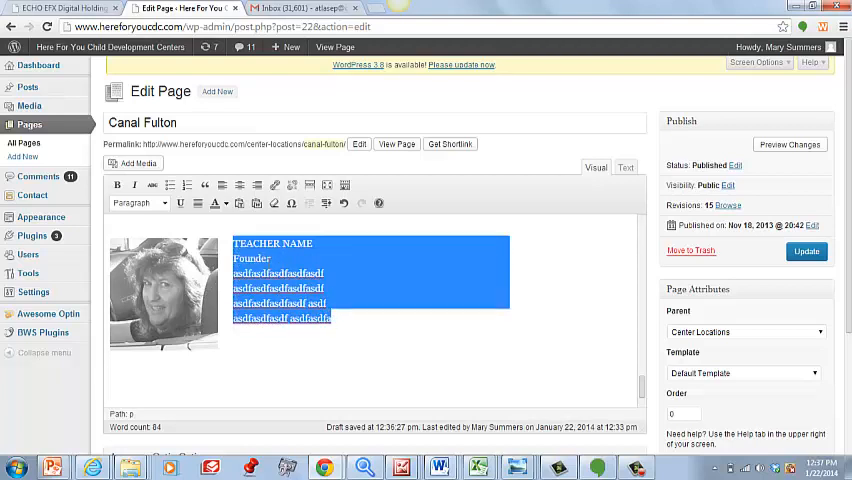
pyautogui.click(444, 280)
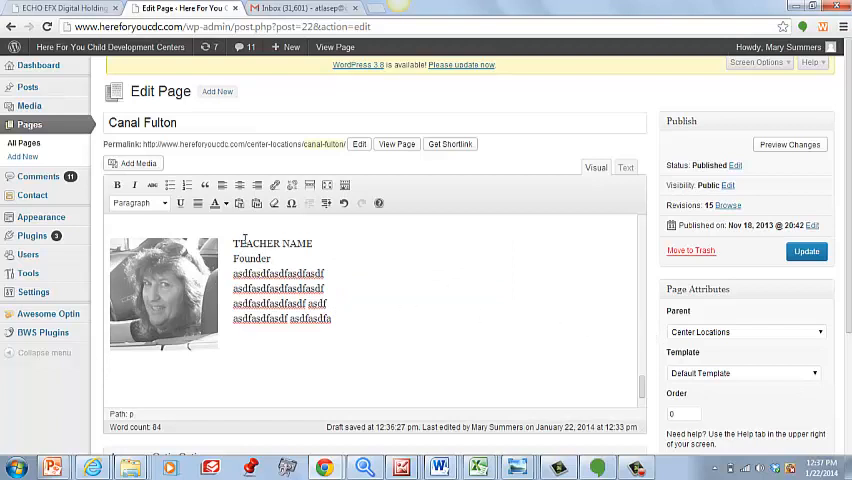
pyautogui.moveTo(232, 244); pyautogui.dragTo(336, 318)
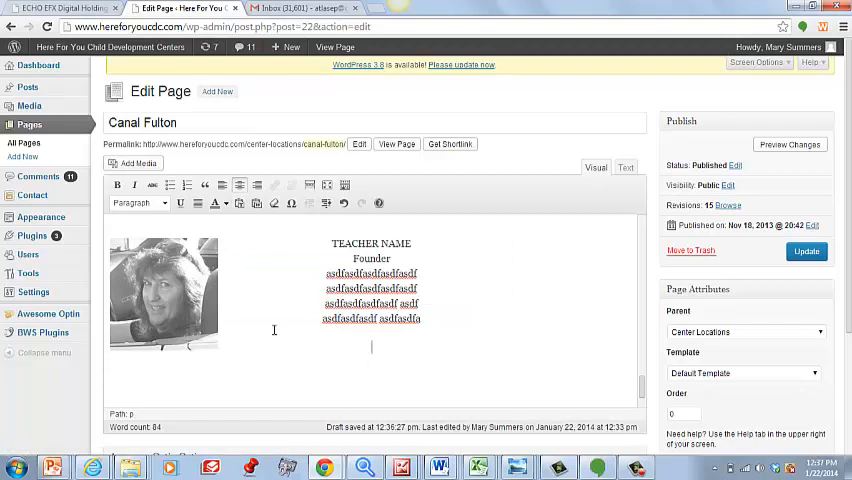
pyautogui.moveTo(188, 340)
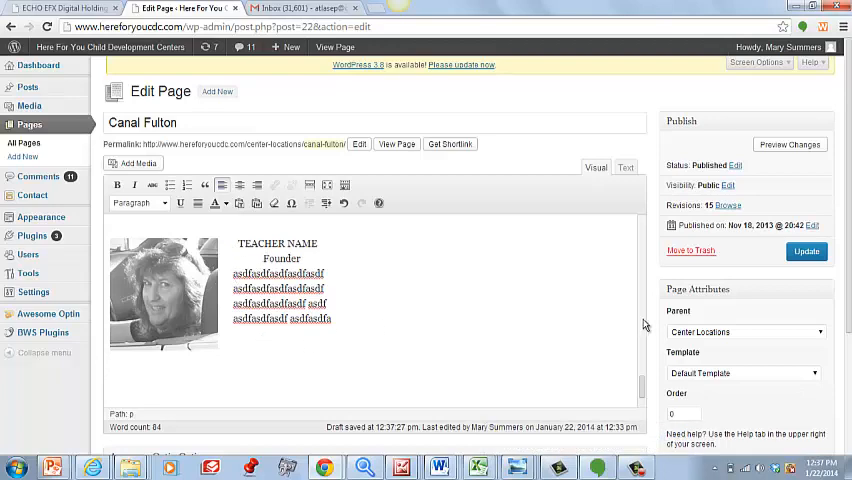
# Update the Canal Fulton page and view its published version with the staff bio cards.
pyautogui.scroll(-3)
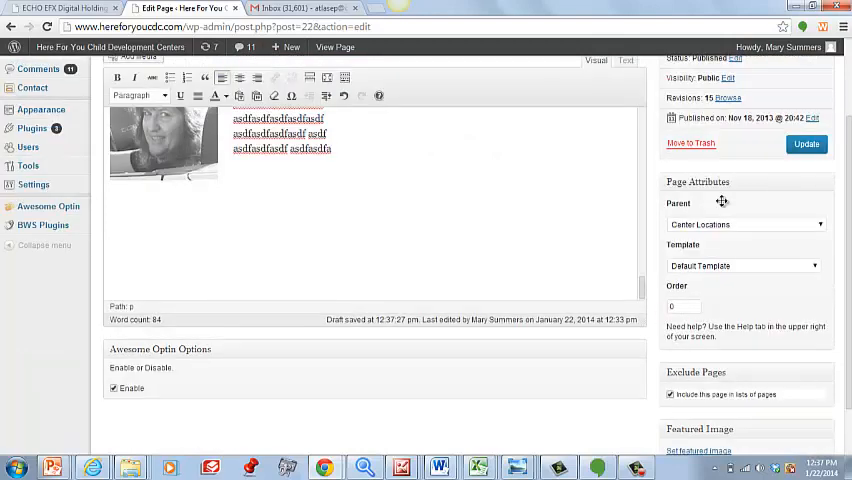
pyautogui.click(806, 144)
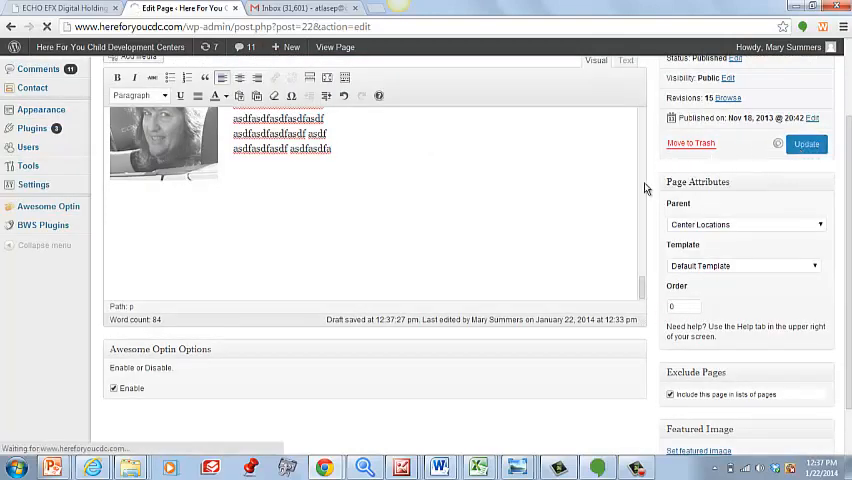
pyautogui.click(806, 144)
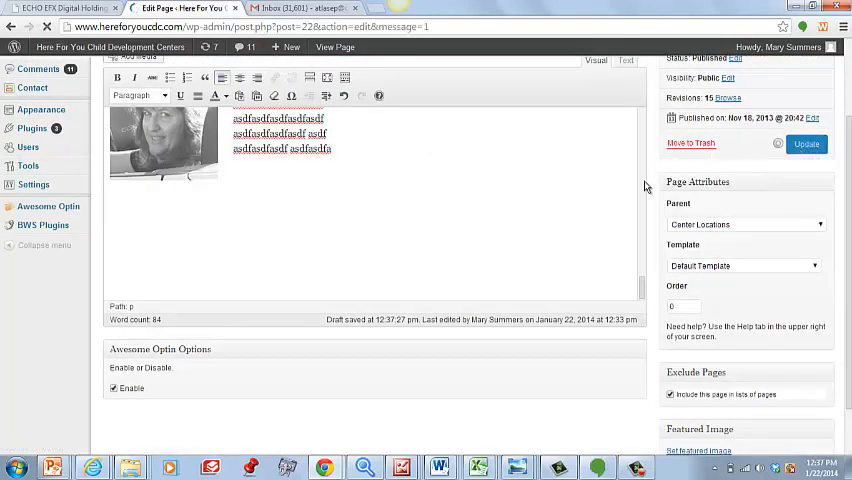
pyautogui.click(806, 144)
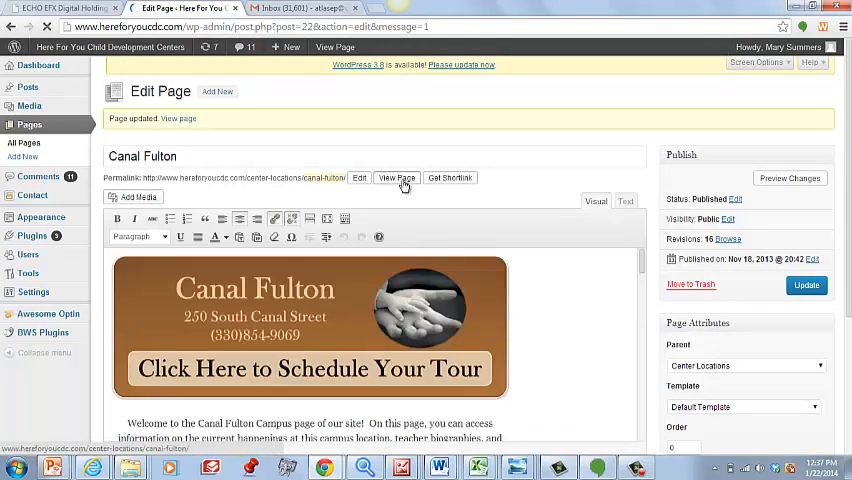
pyautogui.click(396, 178)
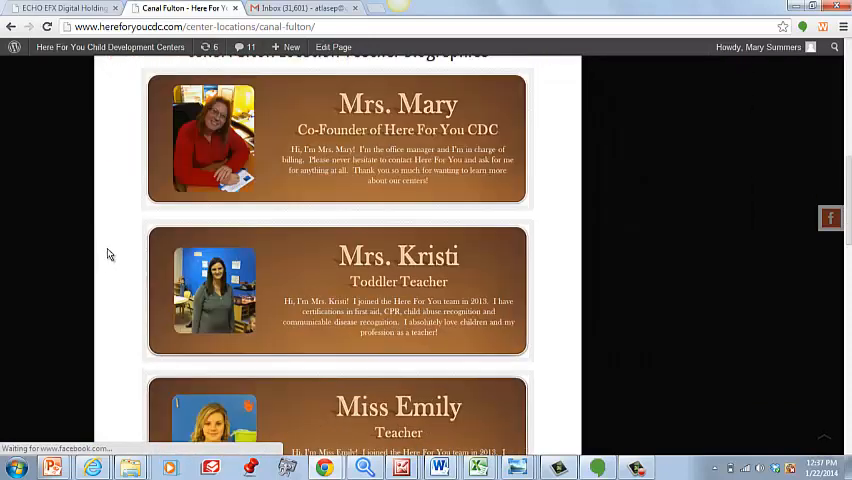
pyautogui.scroll(-3)
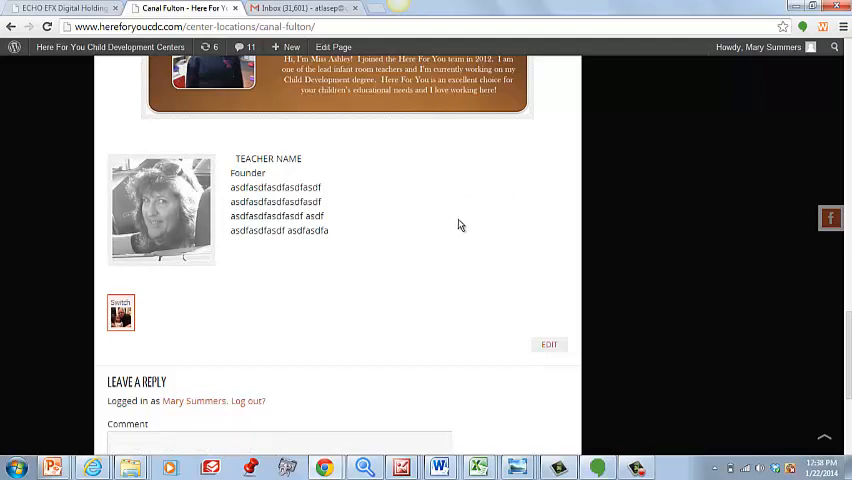
pyautogui.moveTo(150, 236)
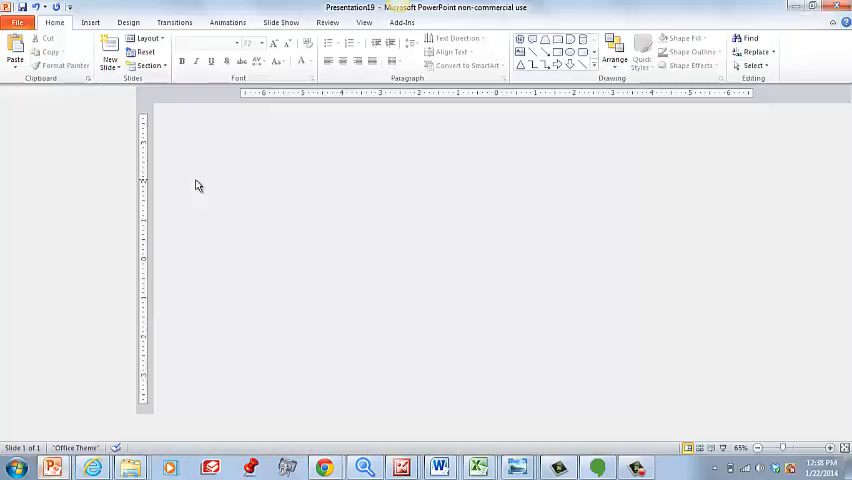
# Start a blank presentation and draw a rectangle with no solid fill on the slide.
pyautogui.click(16, 22)
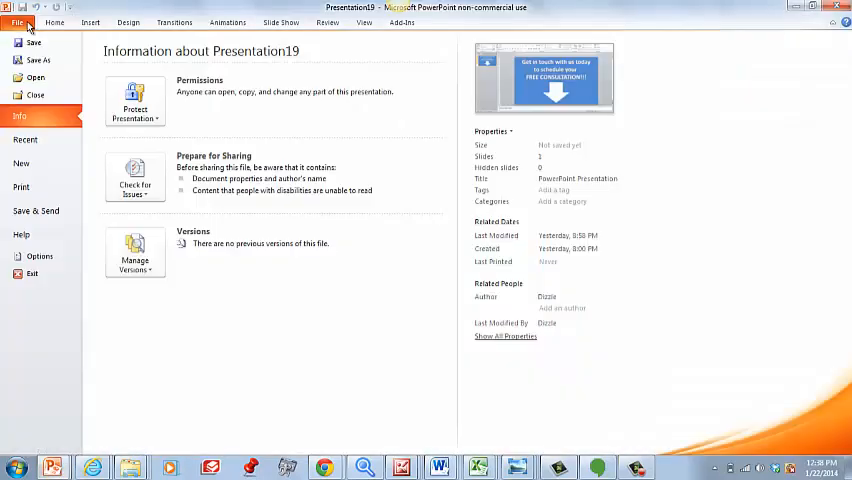
pyautogui.click(20, 164)
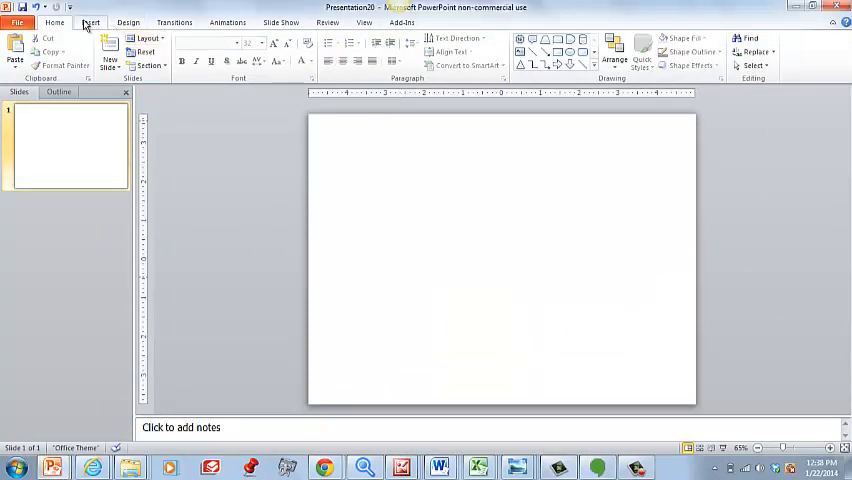
pyautogui.click(90, 22)
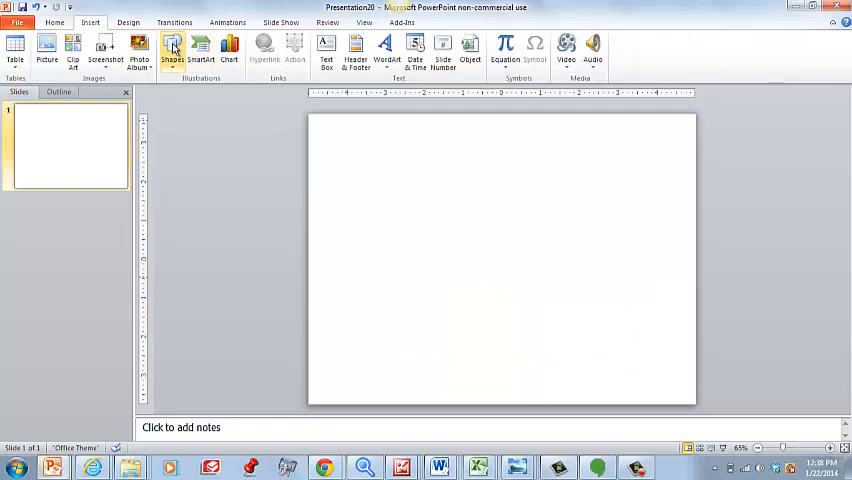
pyautogui.click(172, 50)
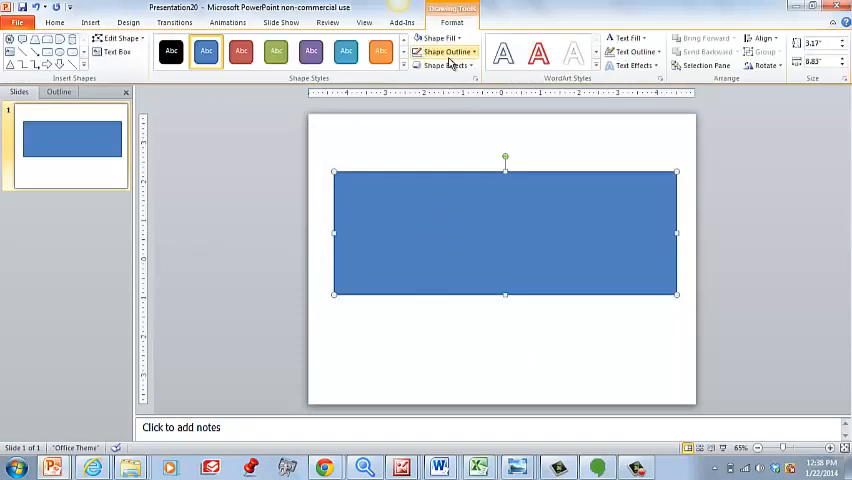
pyautogui.click(436, 38)
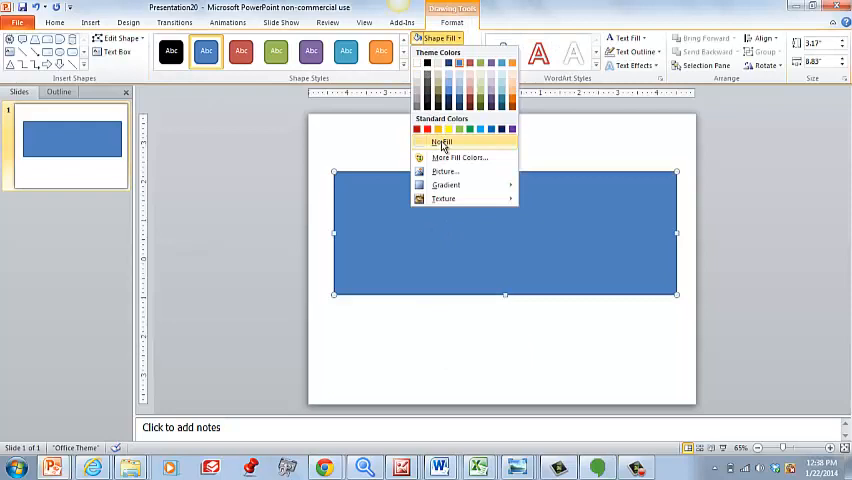
pyautogui.click(440, 140)
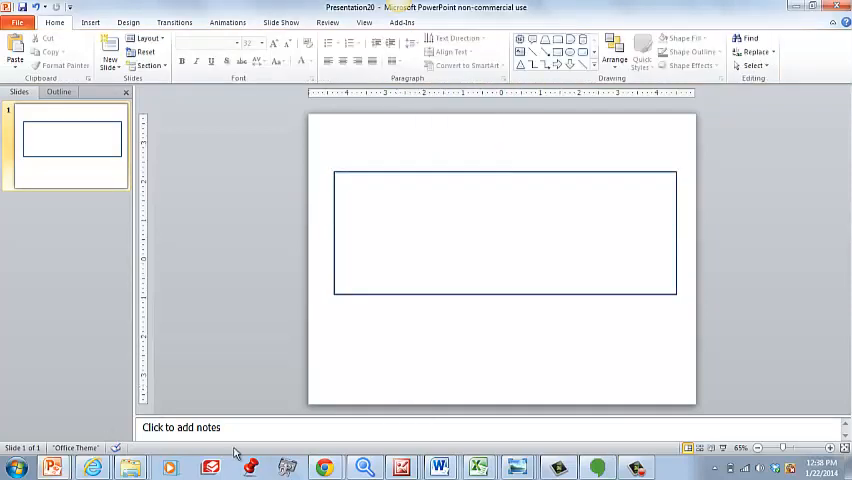
pyautogui.moveTo(324, 468)
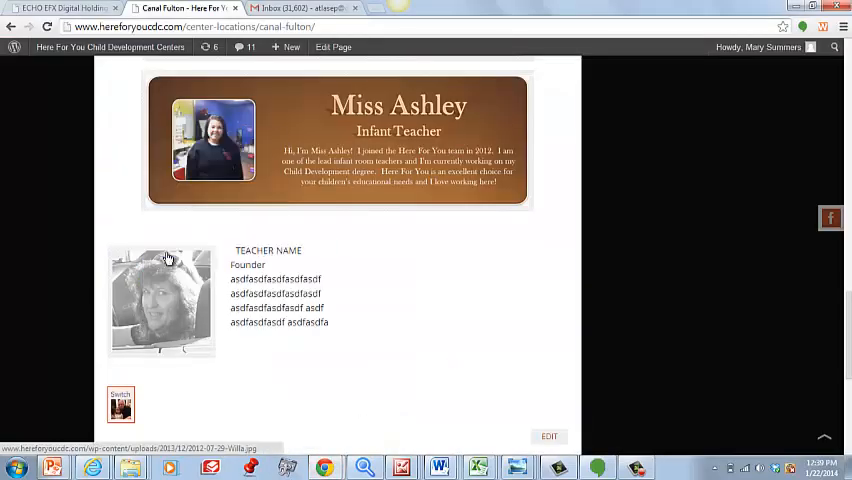
# Switch to Presentation20 with the photo card and add a WordArt 'Your text here' beside the photo.
pyautogui.click(52, 468)
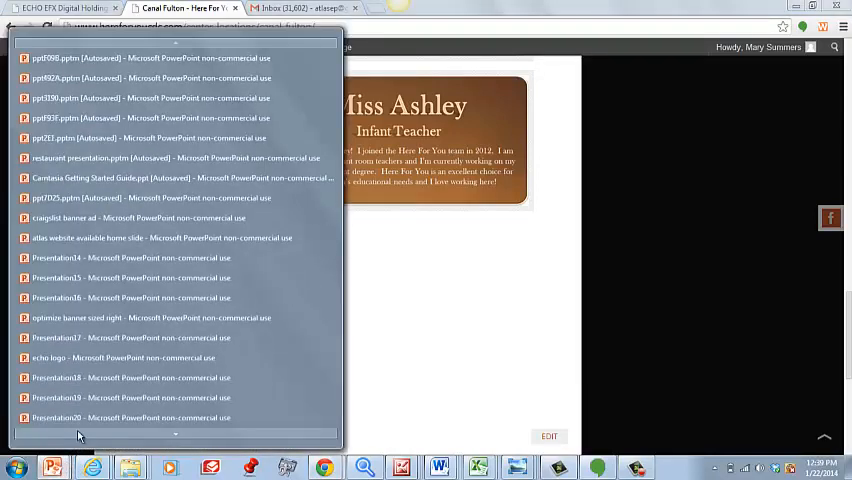
pyautogui.click(130, 416)
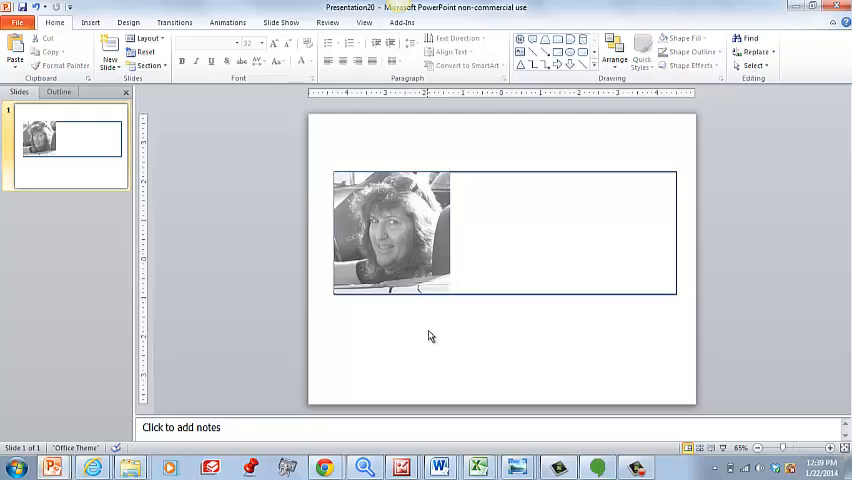
pyautogui.moveTo(310, 188)
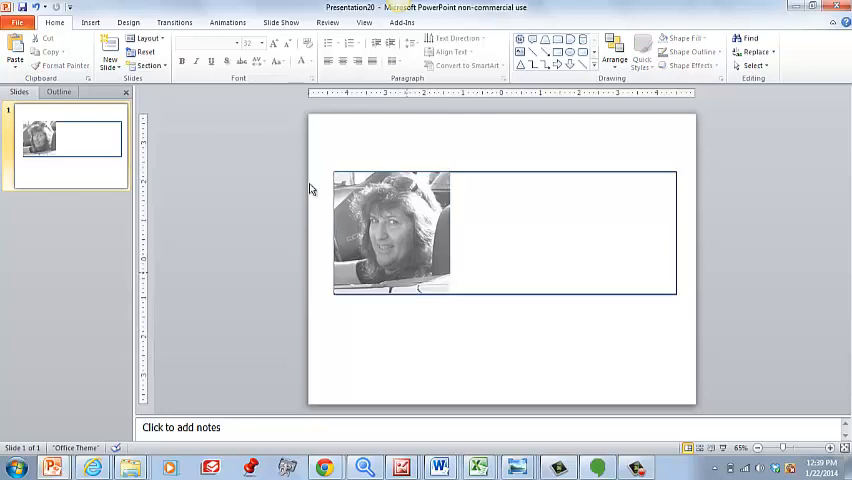
pyautogui.click(90, 22)
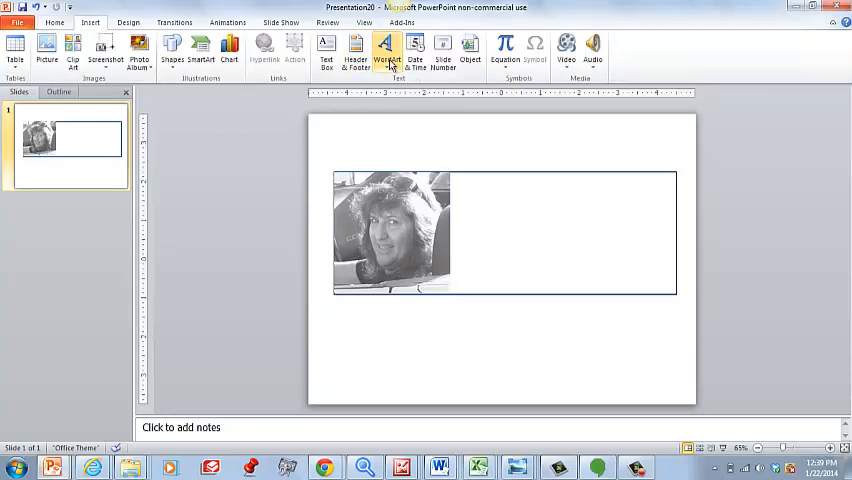
pyautogui.click(388, 48)
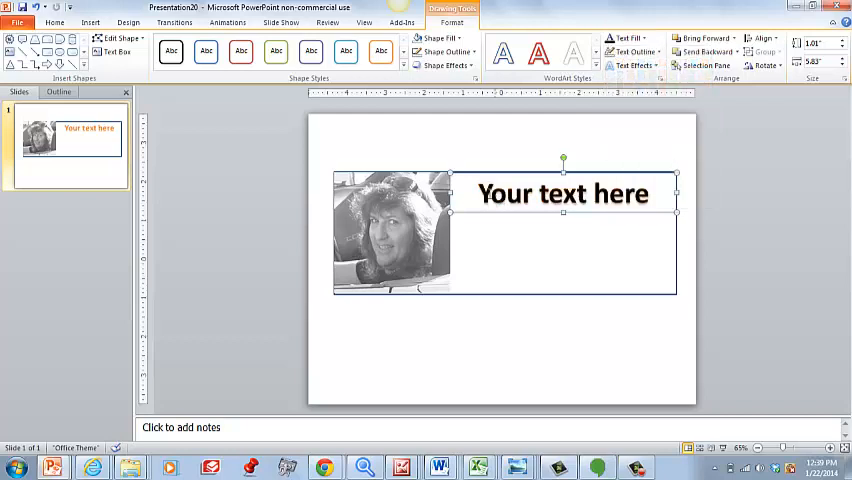
# Replace the WordArt placeholder with TEACHER NAME and a Founder line.
pyautogui.tripleClick(564, 192)
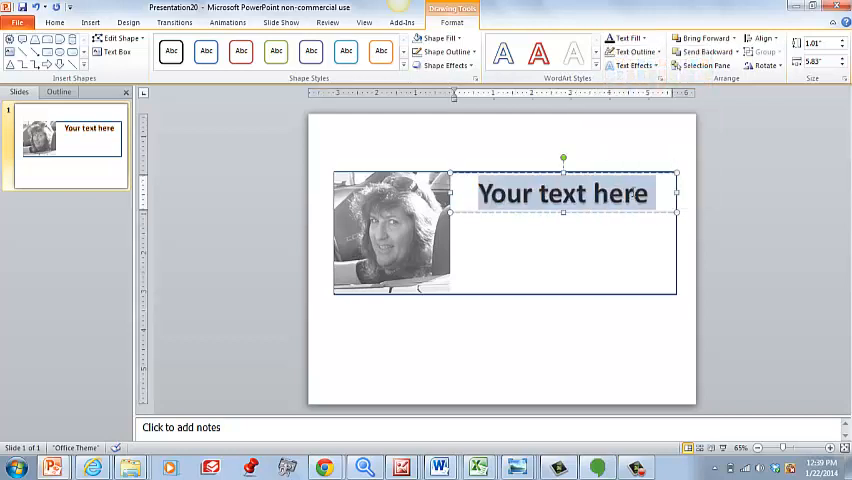
pyautogui.write('TEACHER NA')
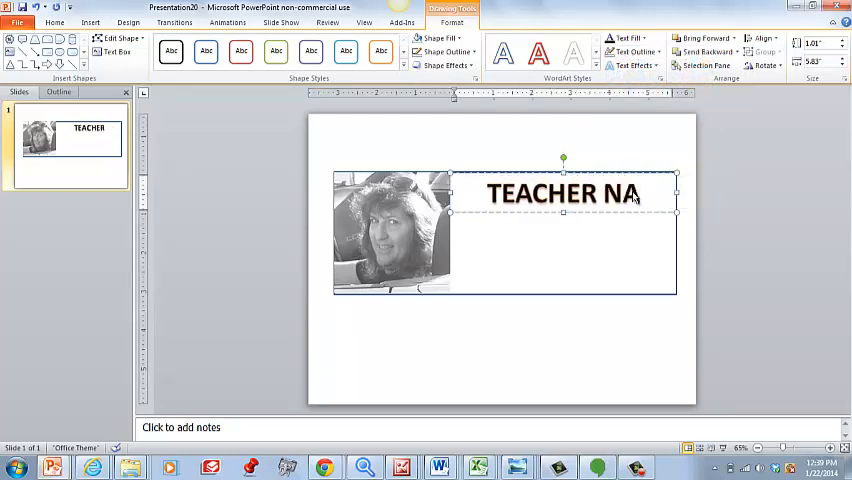
pyautogui.write('ME')
pyautogui.write('Founder')
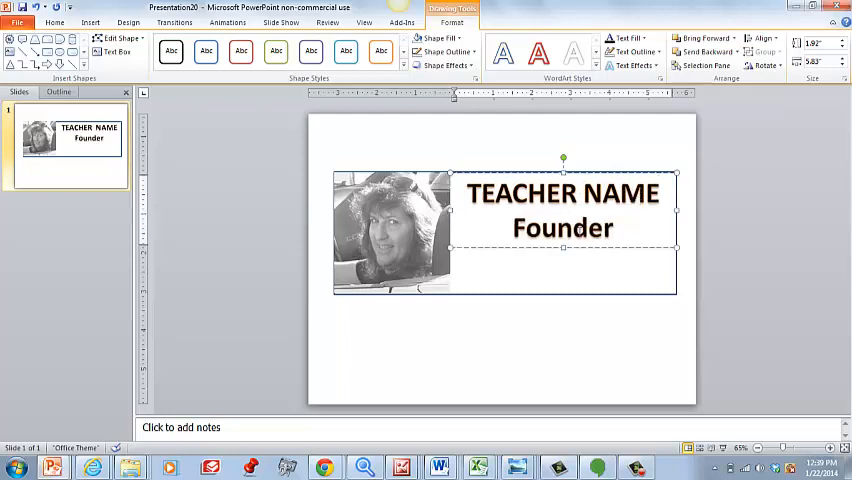
pyautogui.doubleClick(564, 228)
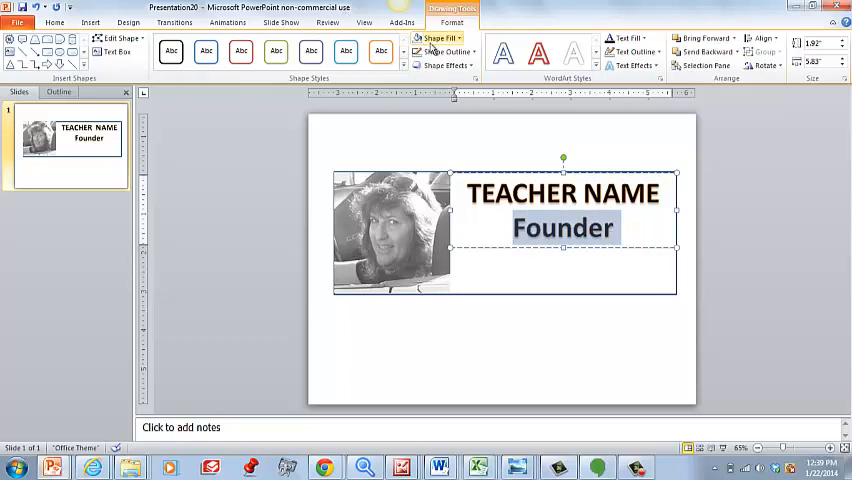
# Give the Founder line a smaller font size than the TEACHER NAME title.
pyautogui.click(56, 22)
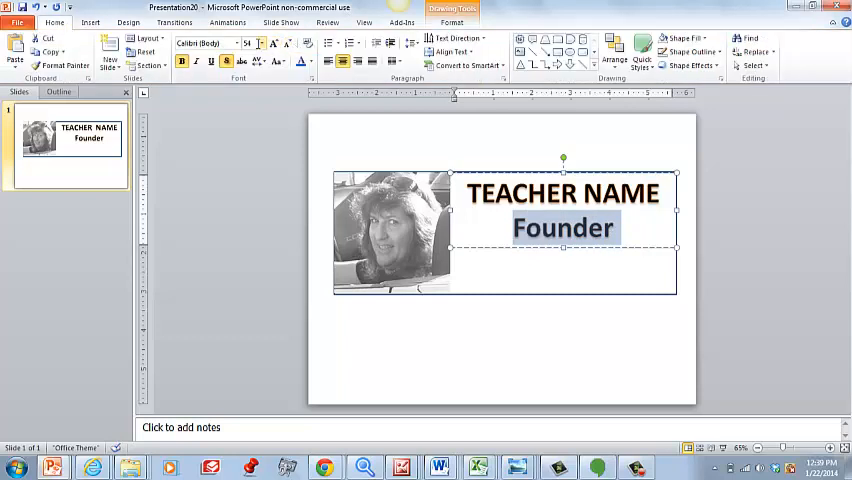
pyautogui.click(258, 44)
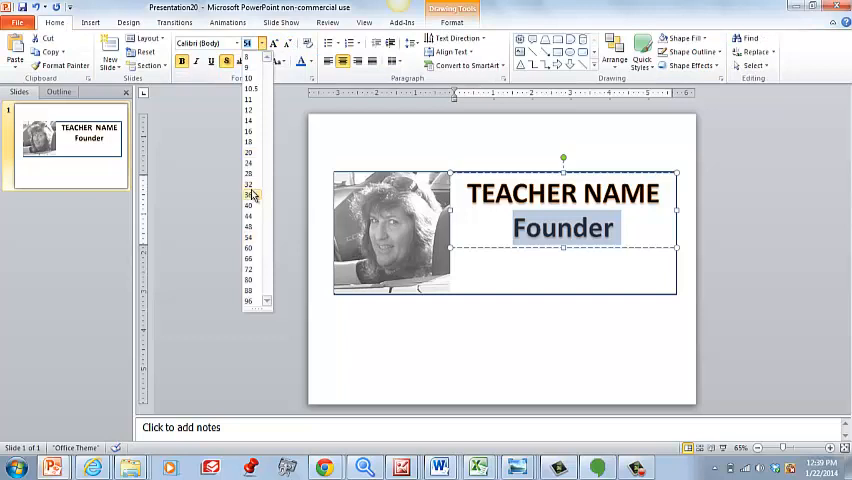
pyautogui.click(250, 196)
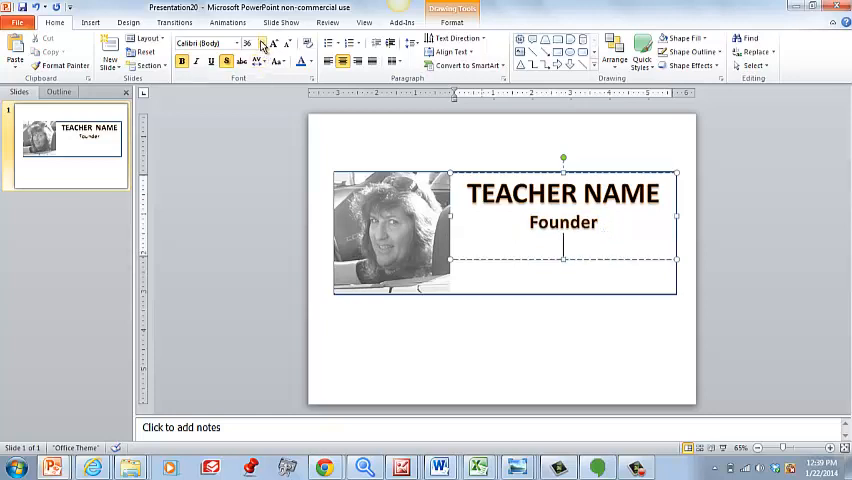
pyautogui.click(258, 44)
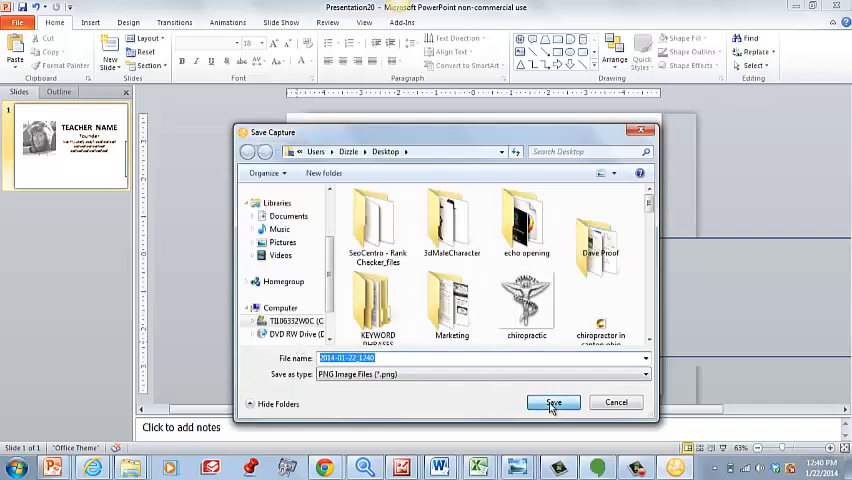
# Save the captured card as a PNG on the desktop and dismiss the Capture Saved notice.
pyautogui.click(552, 402)
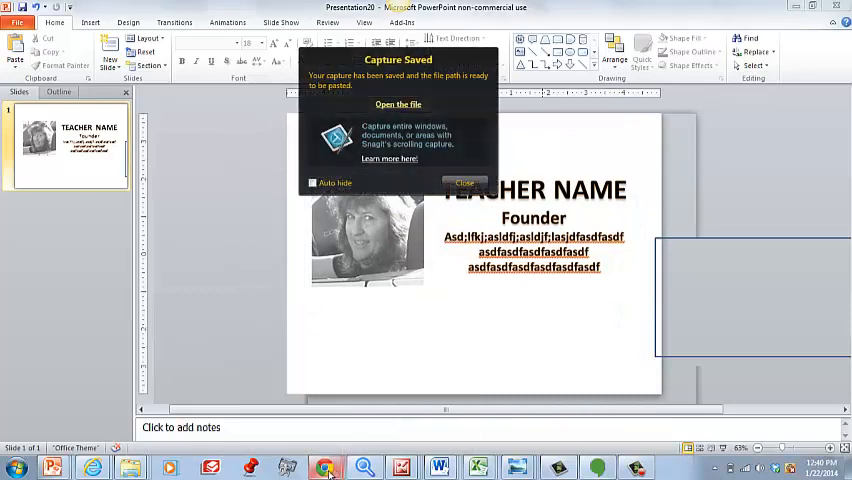
pyautogui.click(324, 468)
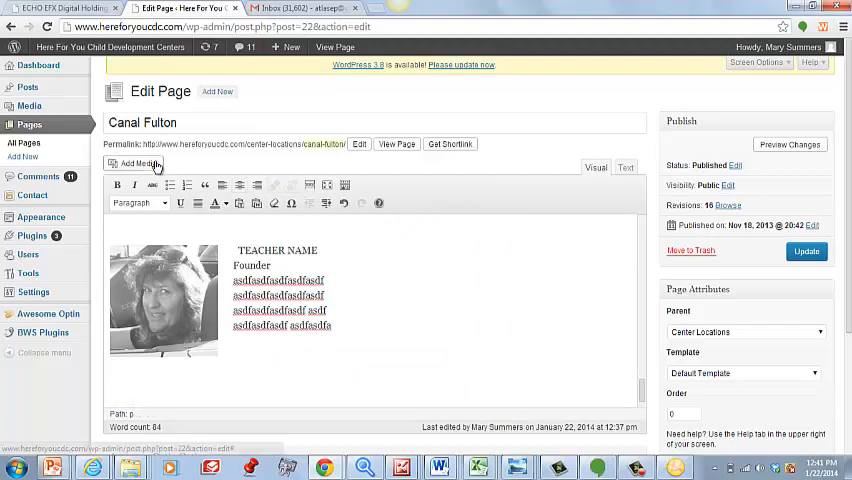
# Upload the teacher card PNG through Add Media and insert it into the Canal Fulton page.
pyautogui.click(140, 164)
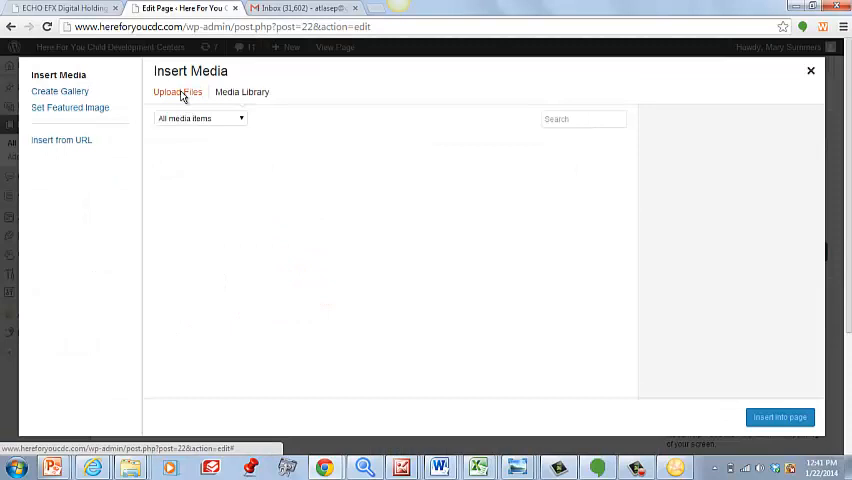
pyautogui.click(176, 92)
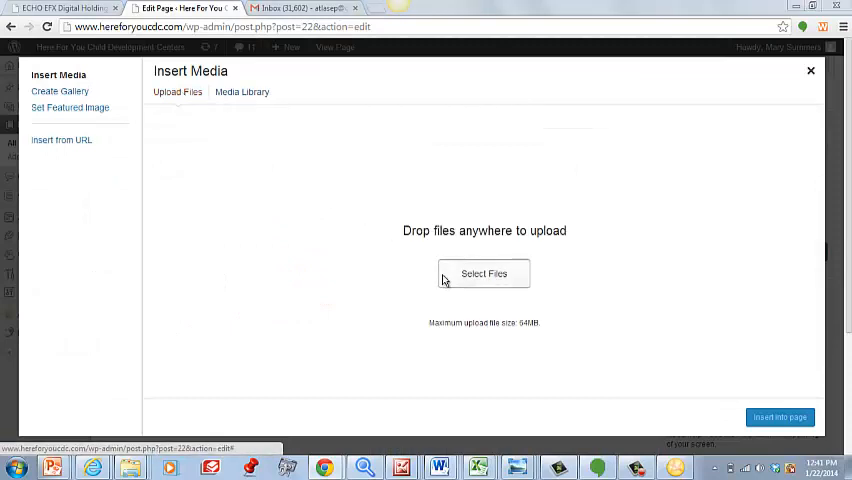
pyautogui.click(484, 272)
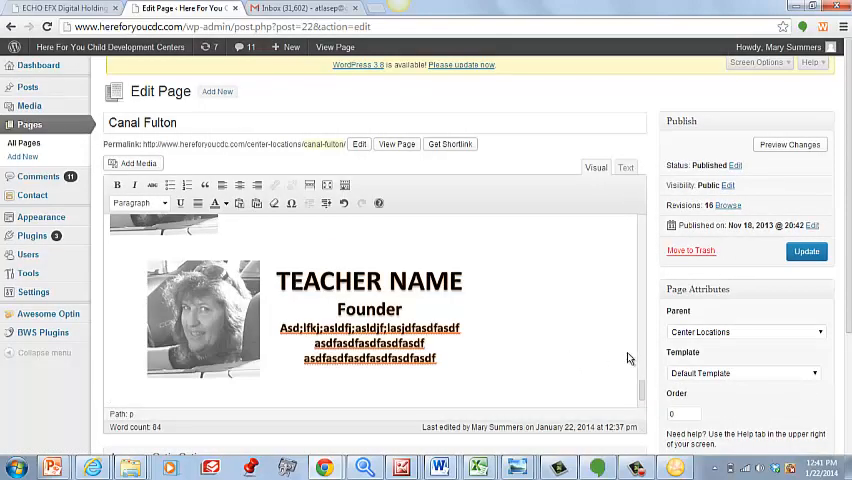
pyautogui.scroll(-3)
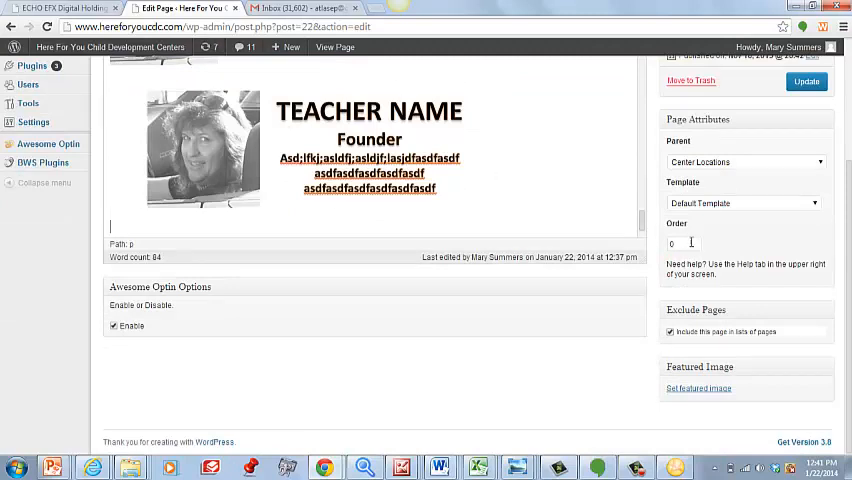
pyautogui.moveTo(644, 344)
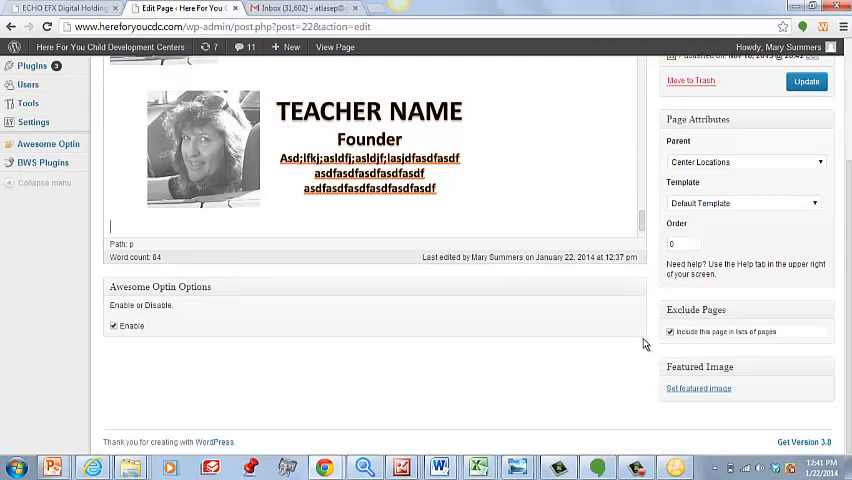
# Update the page so the card image replaces the placeholder bio.
pyautogui.click(806, 80)
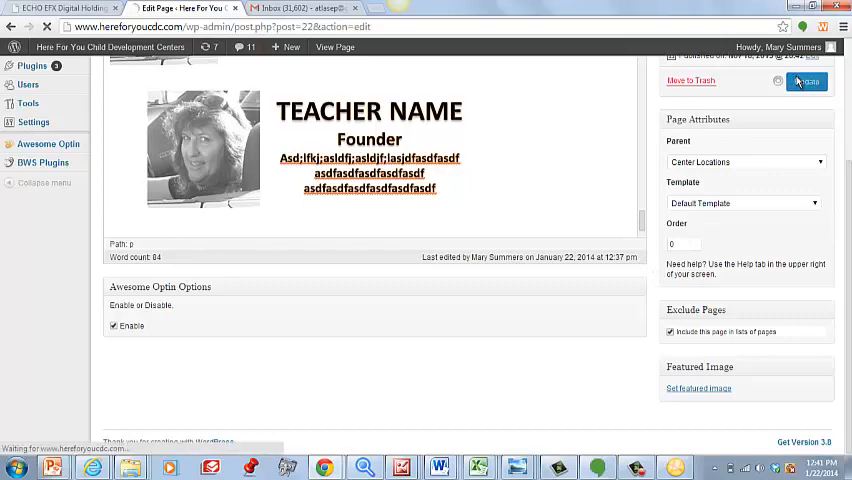
pyautogui.click(806, 80)
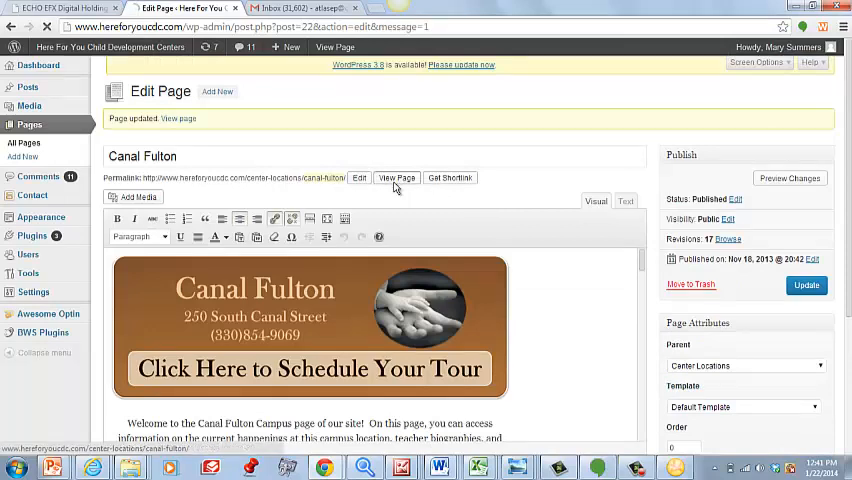
# View the live Canal Fulton page and scroll through the staff cards to check the new TEACHER NAME card.
pyautogui.click(396, 176)
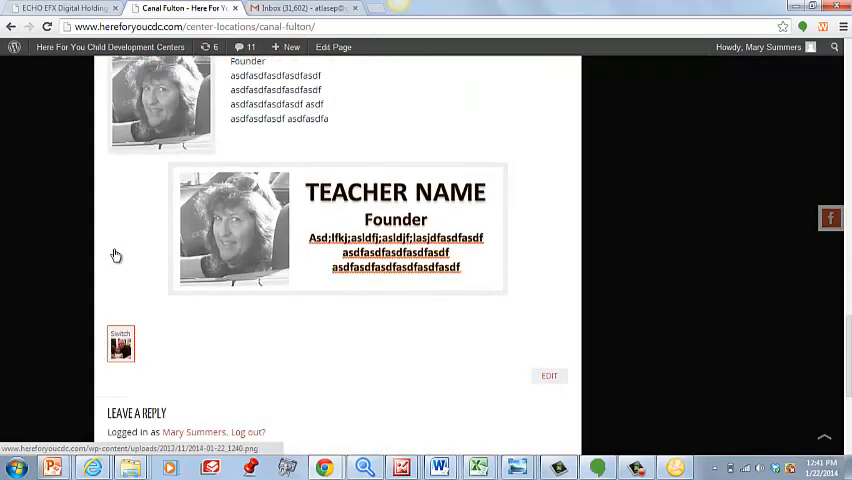
pyautogui.scroll(-3)
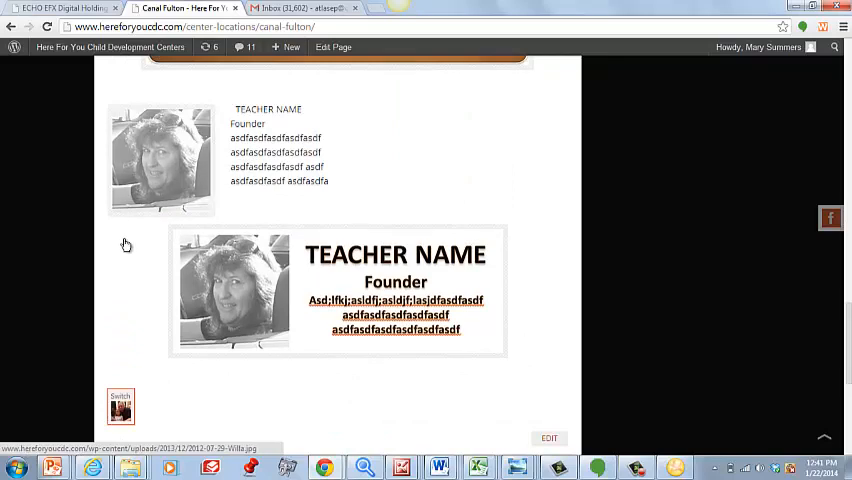
pyautogui.moveTo(230, 368)
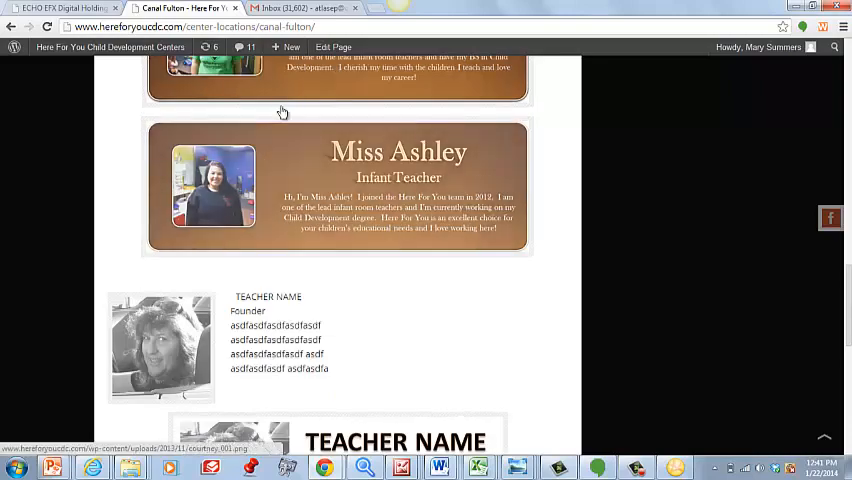
pyautogui.scroll(-3)
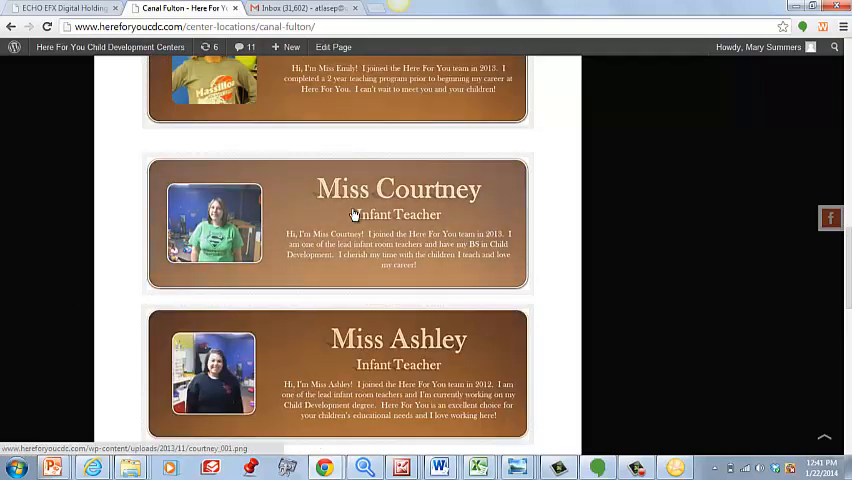
pyautogui.scroll(3)
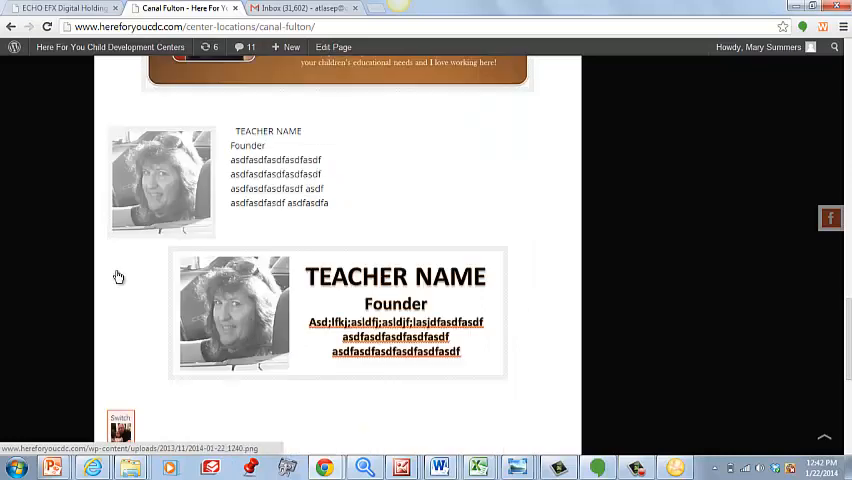
pyautogui.scroll(-3)
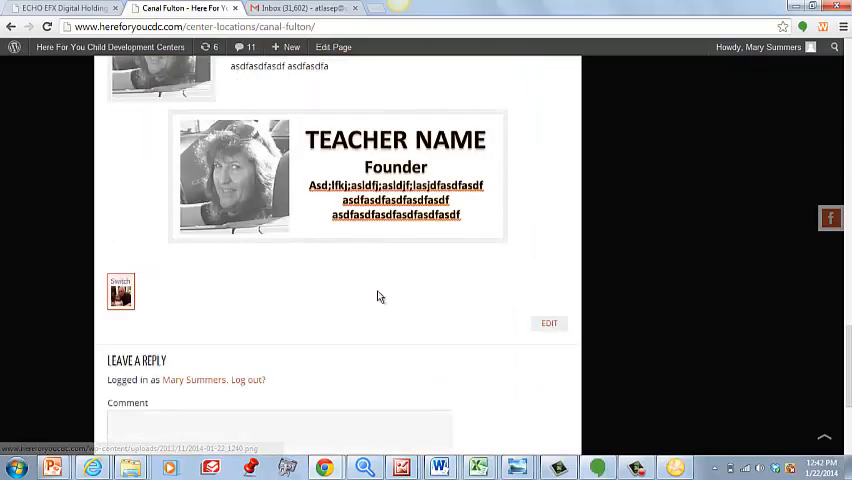
pyautogui.scroll(-3)
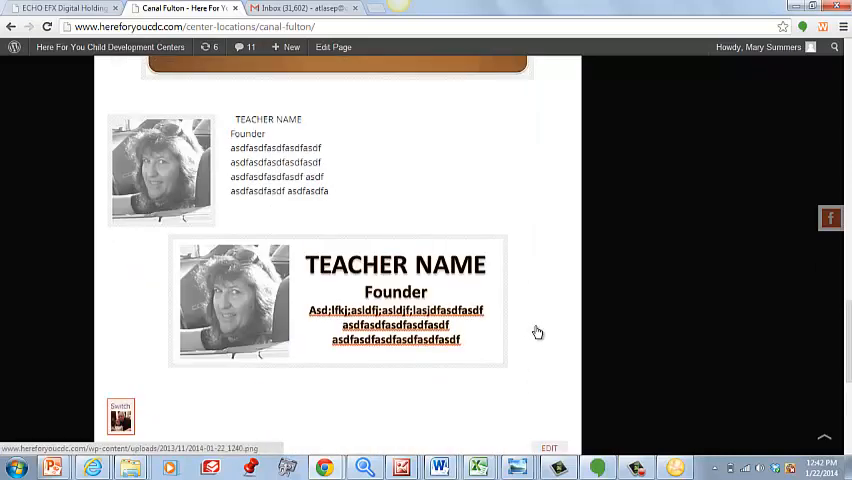